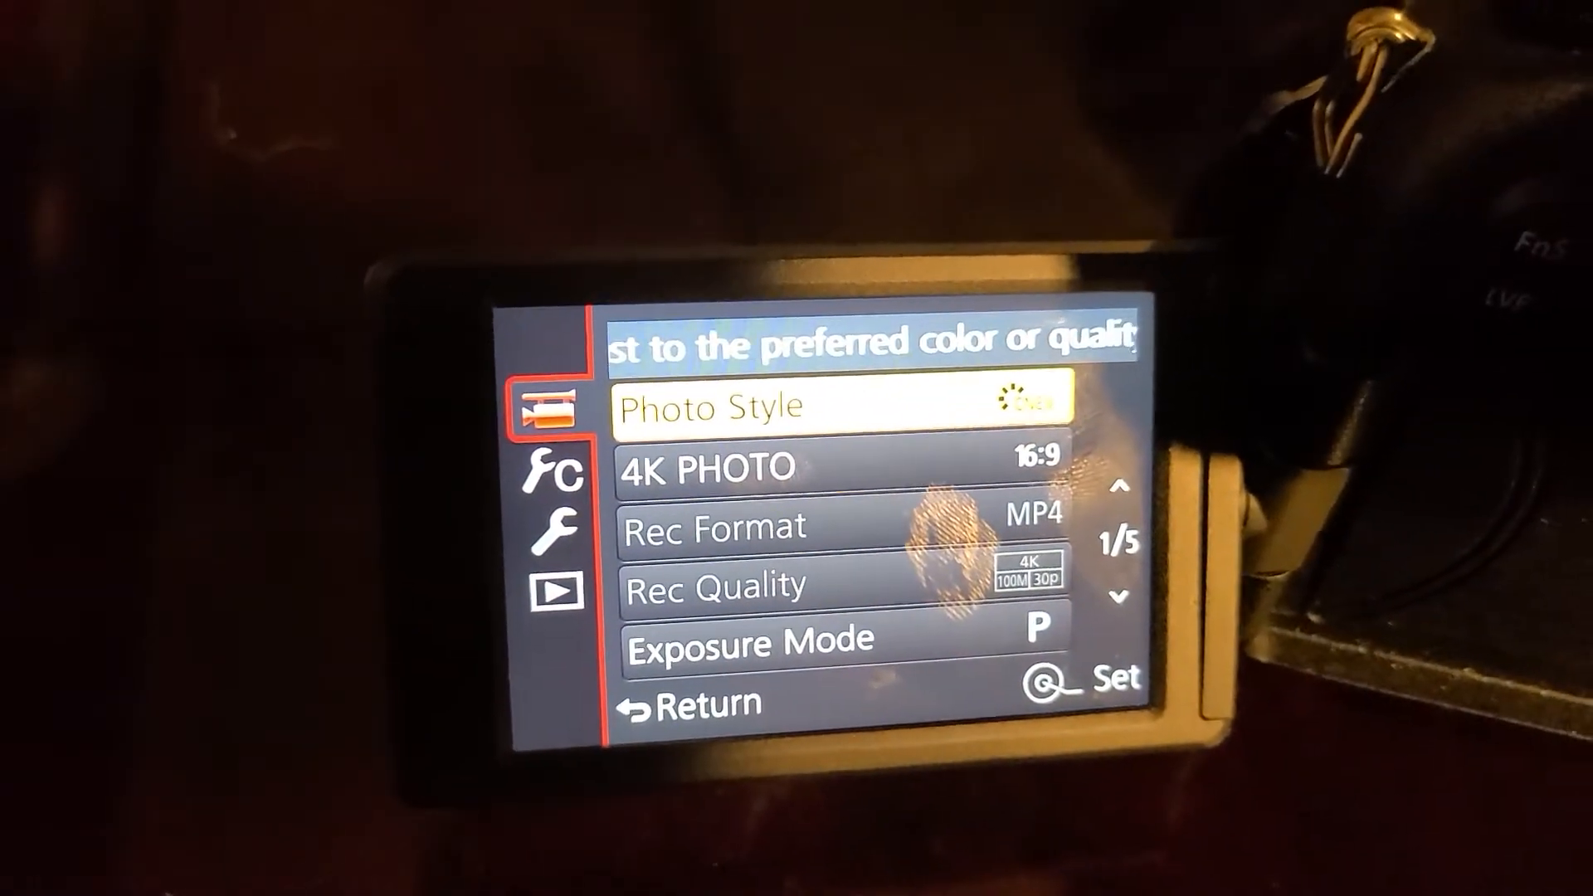
Step: Review the Motion Picture menu: Rec Format MP4, Rec Quality 4K 100M 30p, Exposure Mode P
scroll("down", 3)
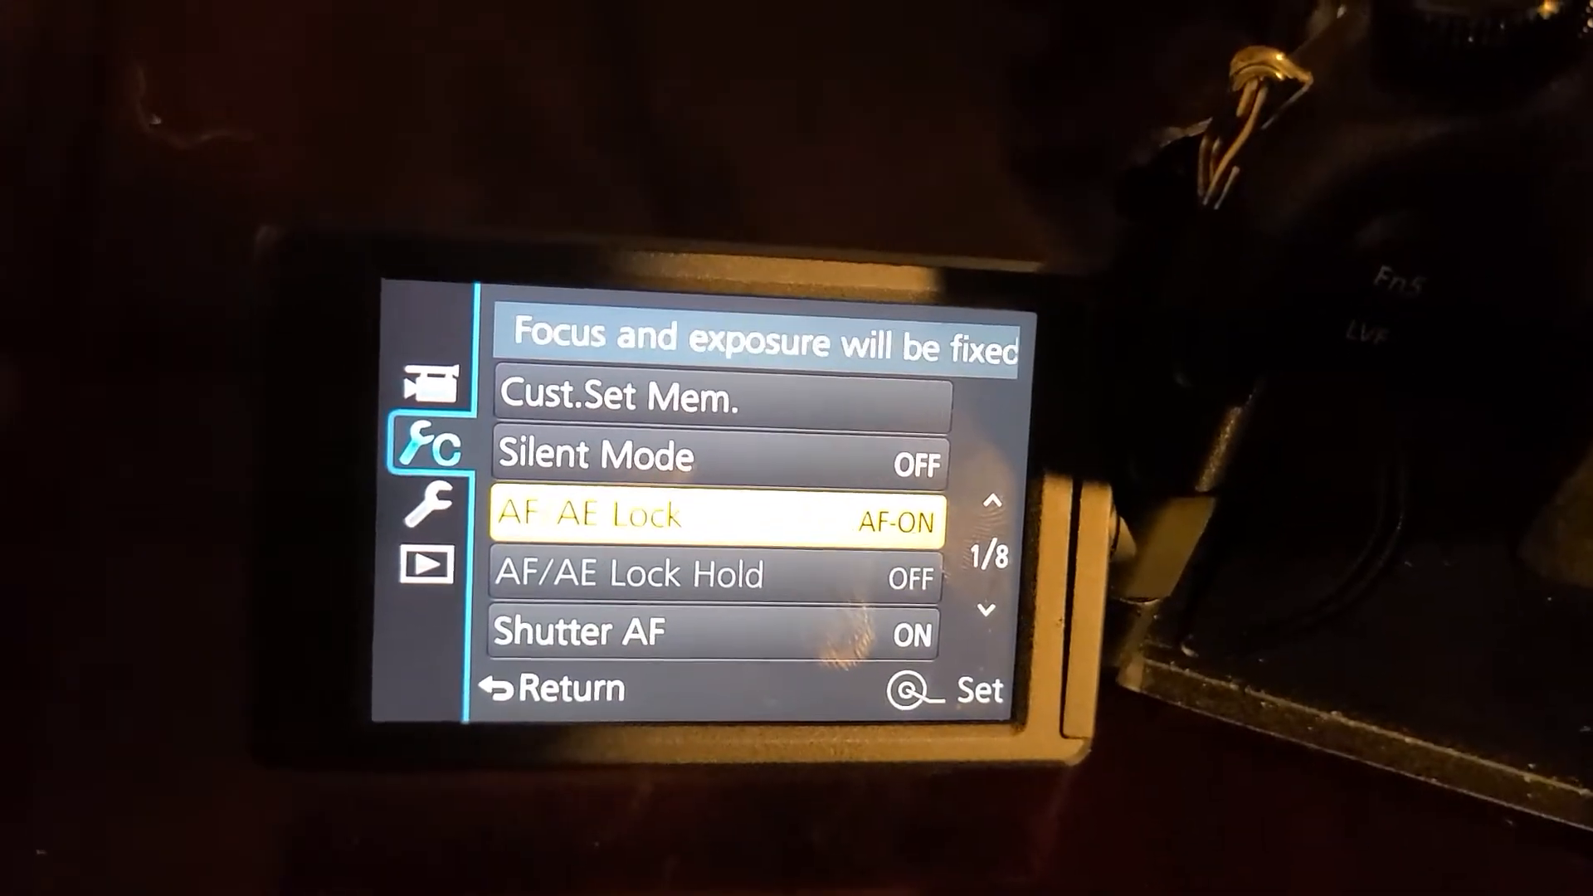
Step: Set AF/AE Lock to AF-ON on Custom menu page 1
left_click(712, 516)
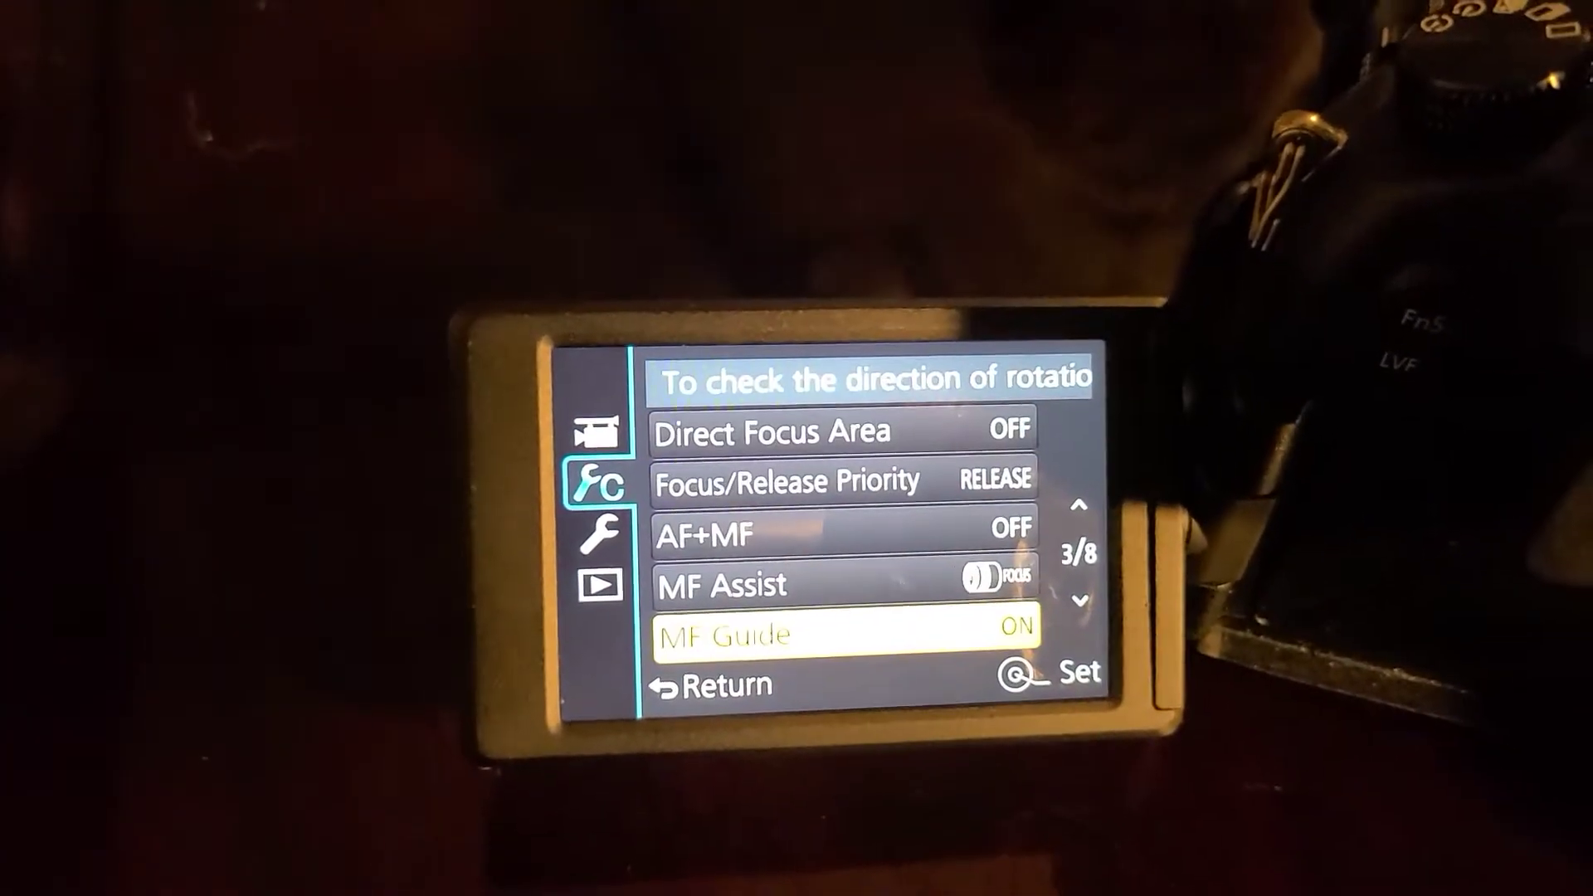
Step: Go through Custom menu pages 3–8 with MF Guide and Monitor Info. Disp on, reaching Q.MENU
scroll("down", 3)
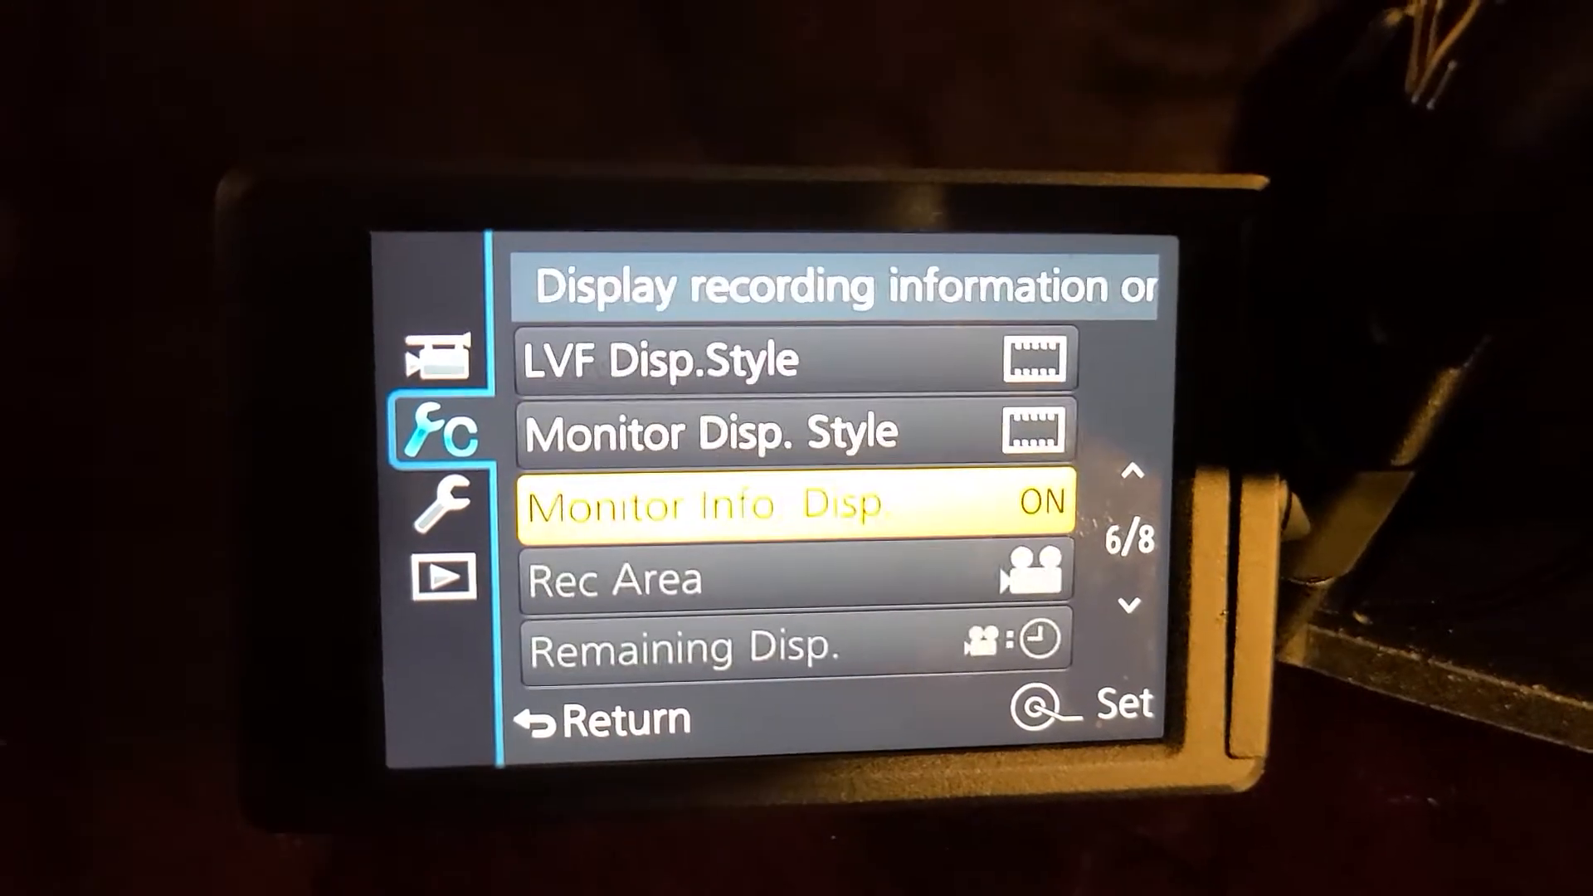
scroll("down", 3)
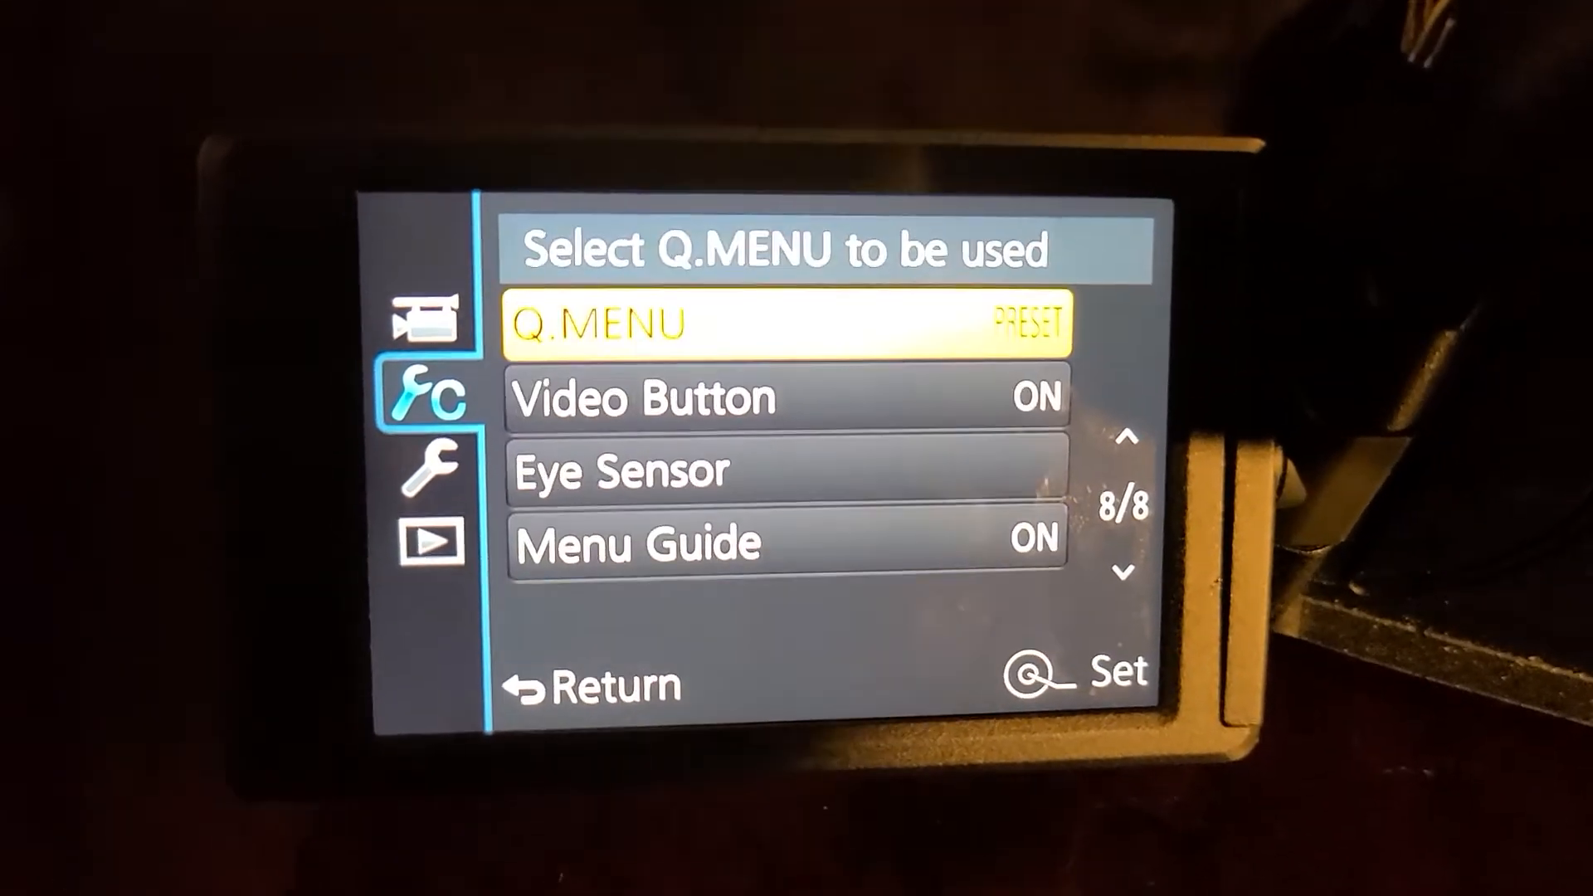
key("Down")
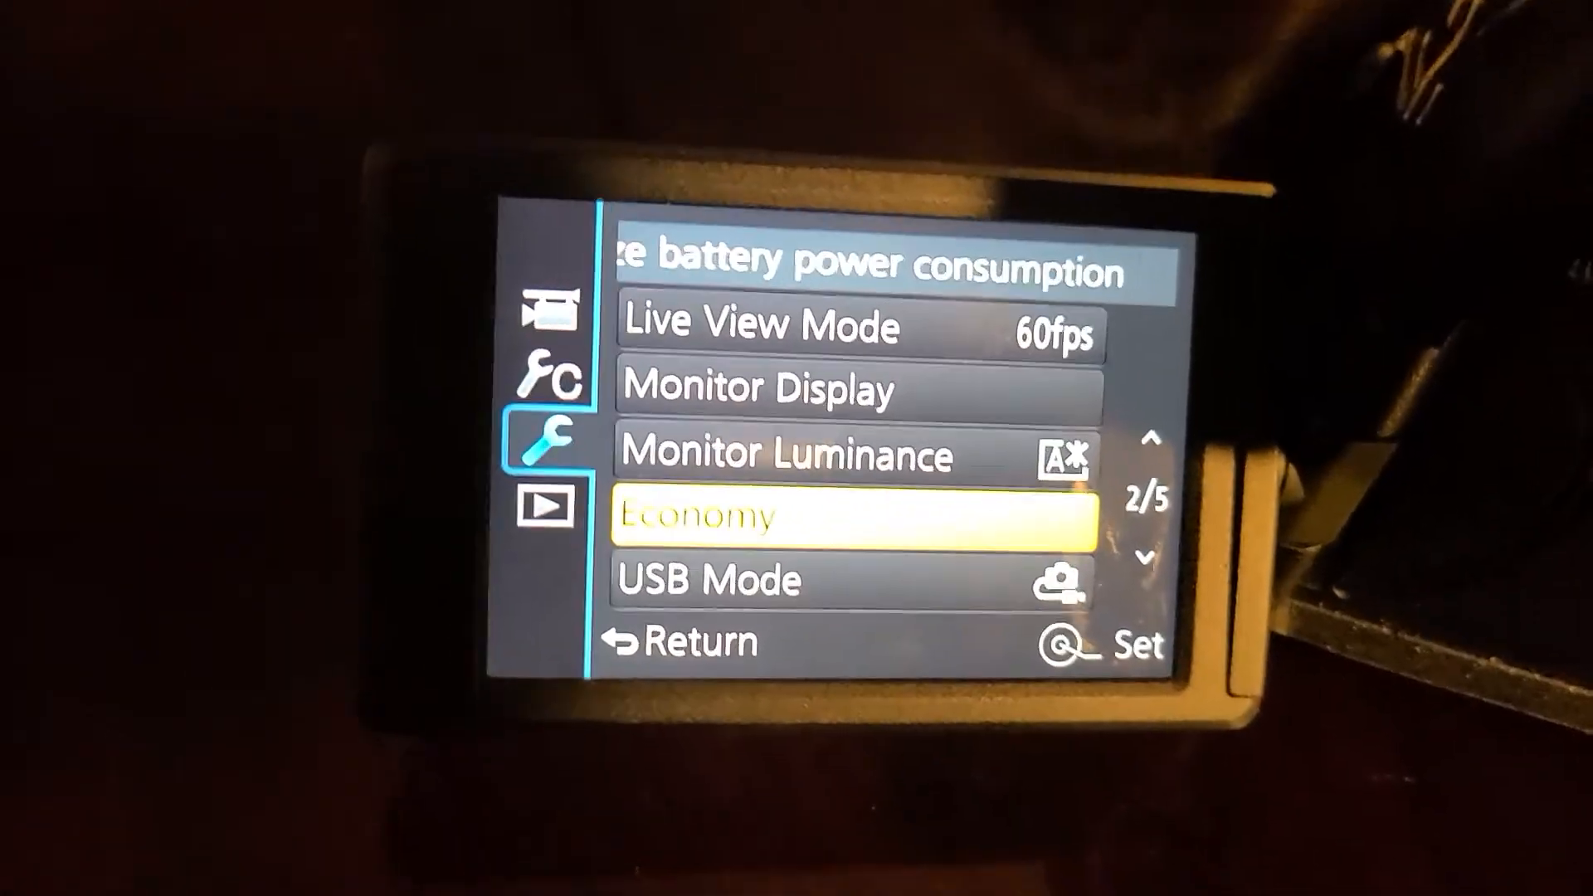
Step: Enter the Economy settings on Setup page 2, both shutdown timers at 1 minute
left_click(843, 514)
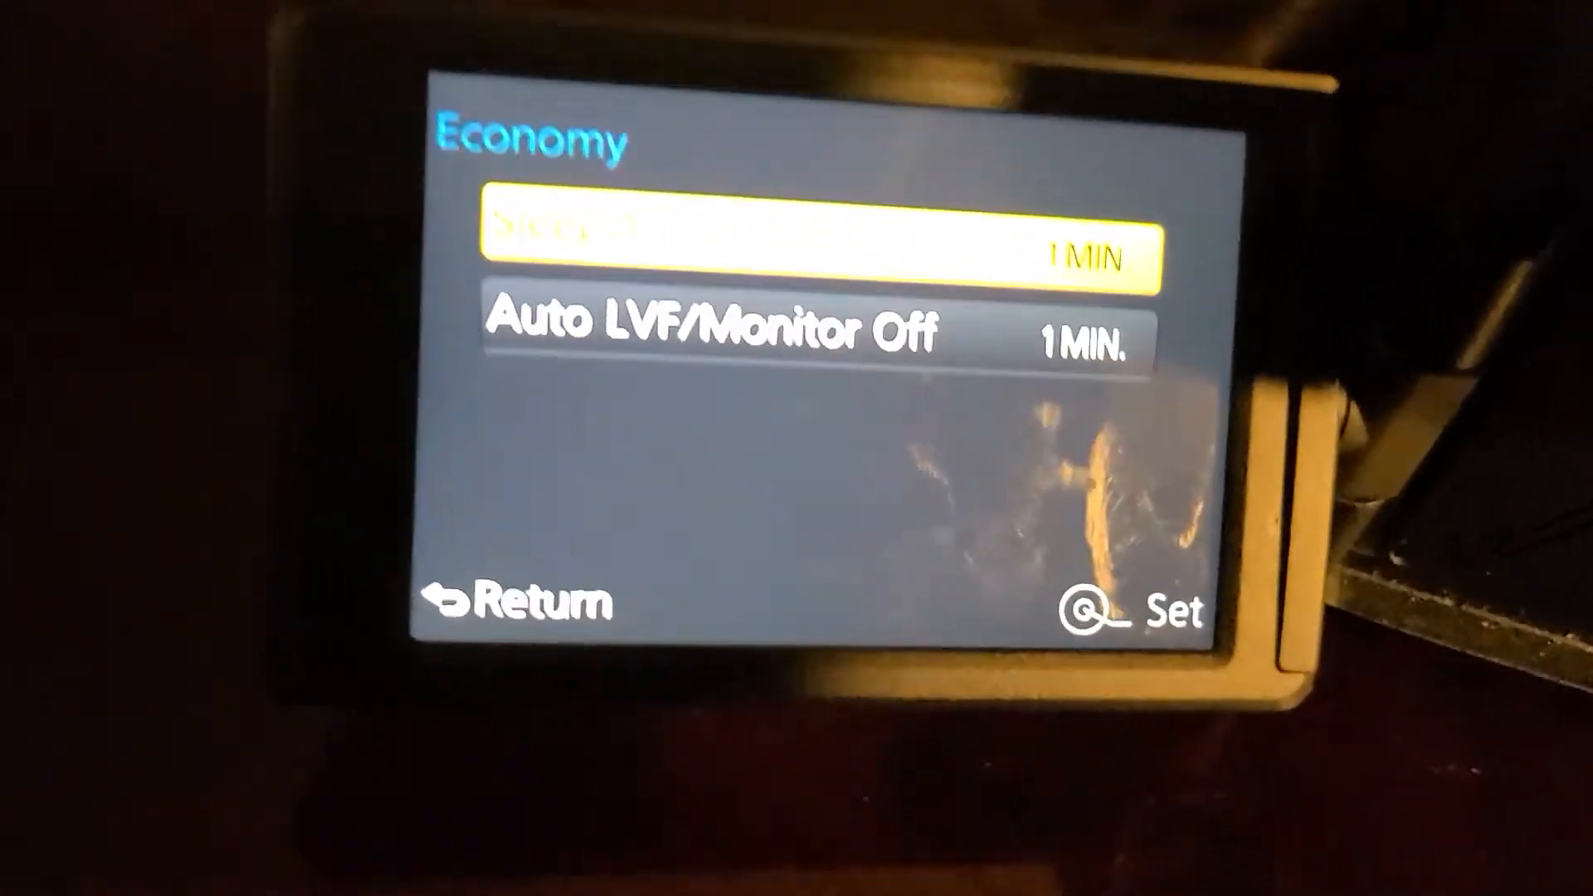